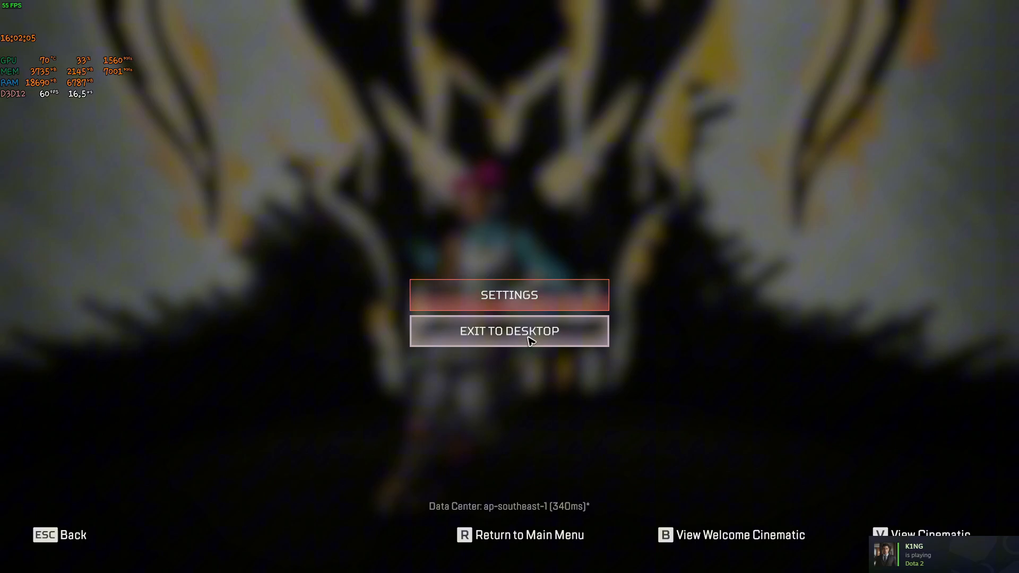
Step: Exit Apex Legends to the desktop and confirm quitting
left_click(509, 330)
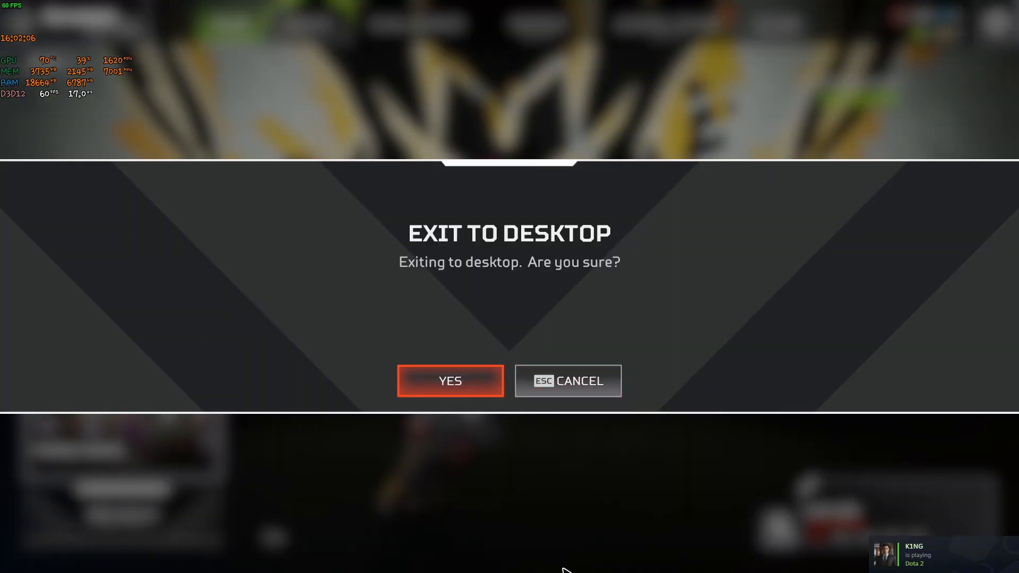
left_click(450, 381)
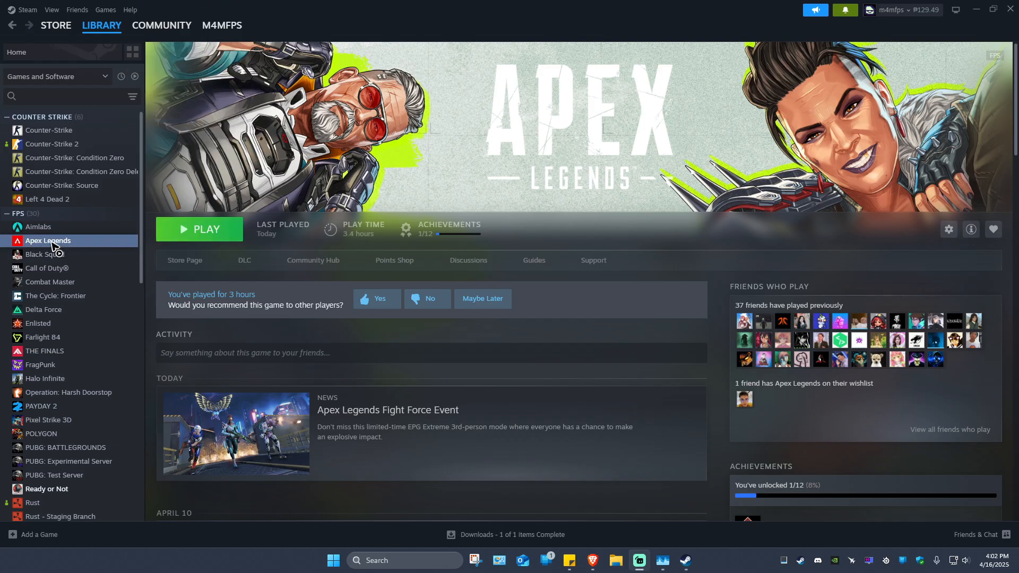
Step: Open Apex Legends' Properties from its library sidebar context menu
right_click(46, 241)
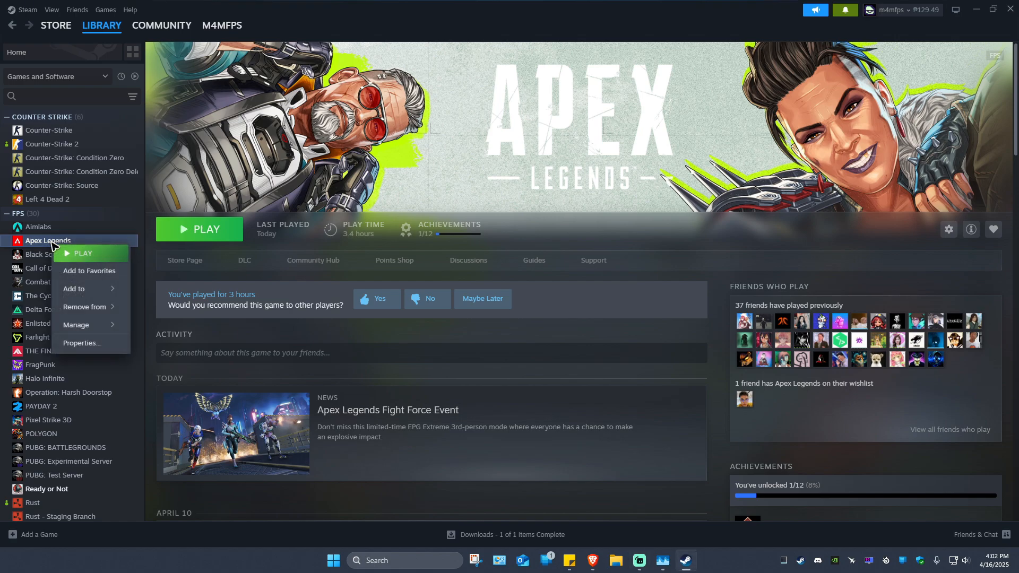
left_click(81, 344)
type("+")
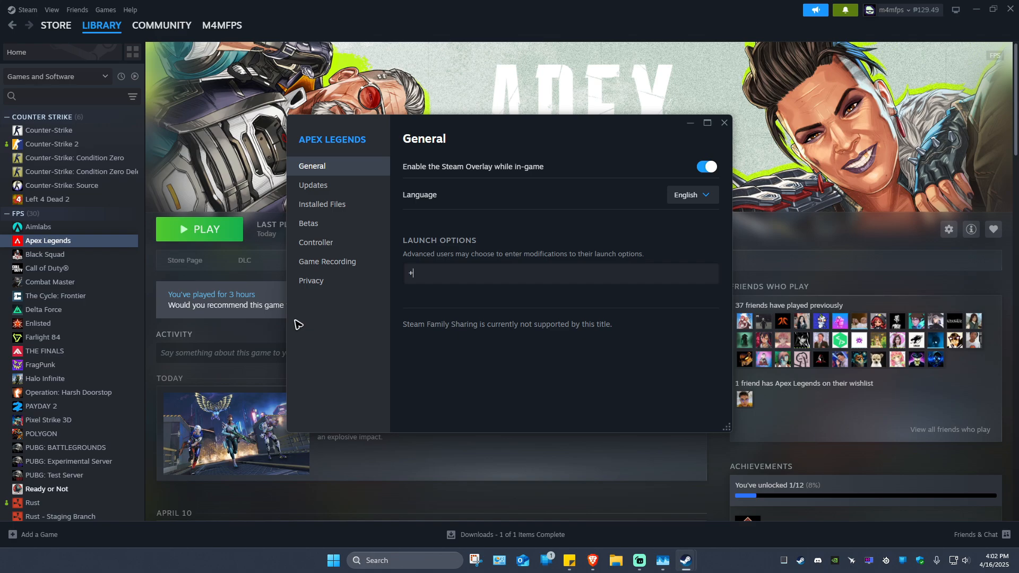
Step: Enter an fps_max launch option for Apex Legends, trying values like 60, 144 and 165
type("fps_max")
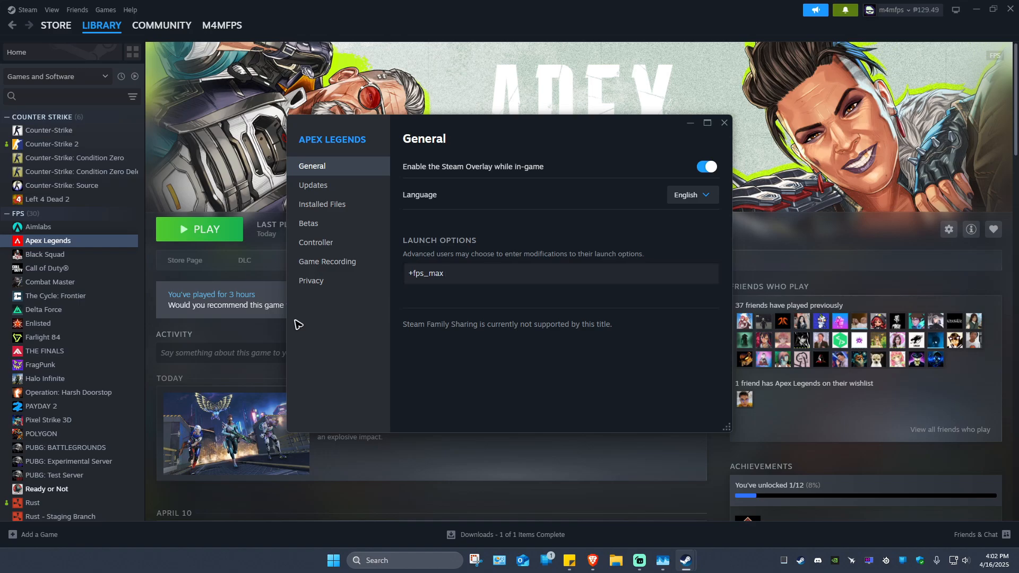
type("60")
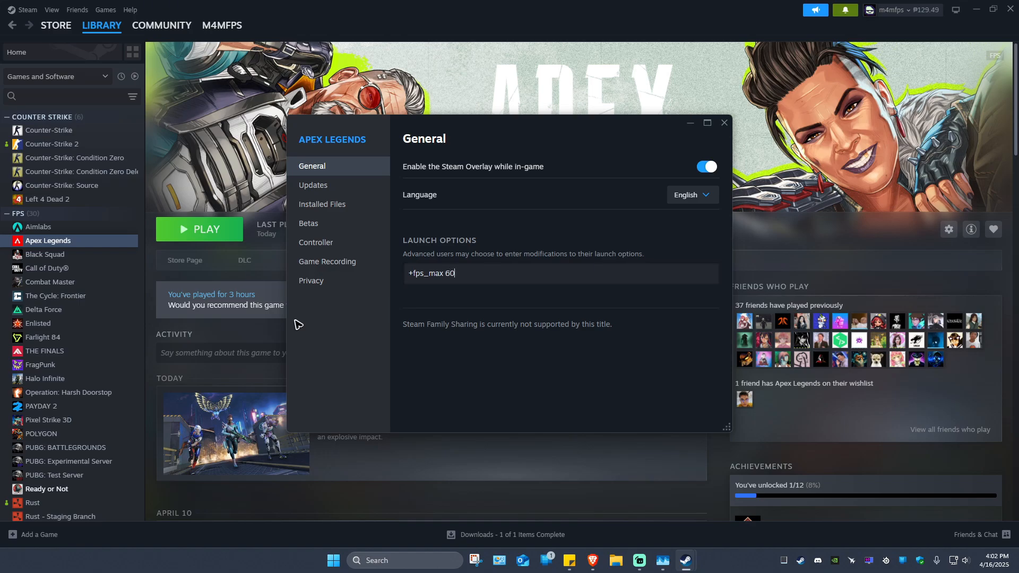
key("BackSpace")
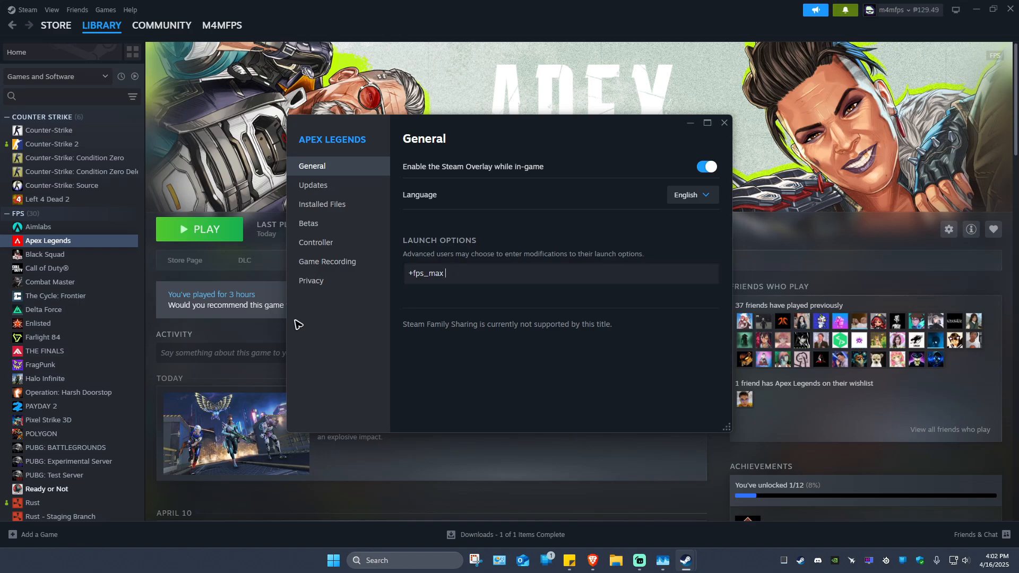
type("1")
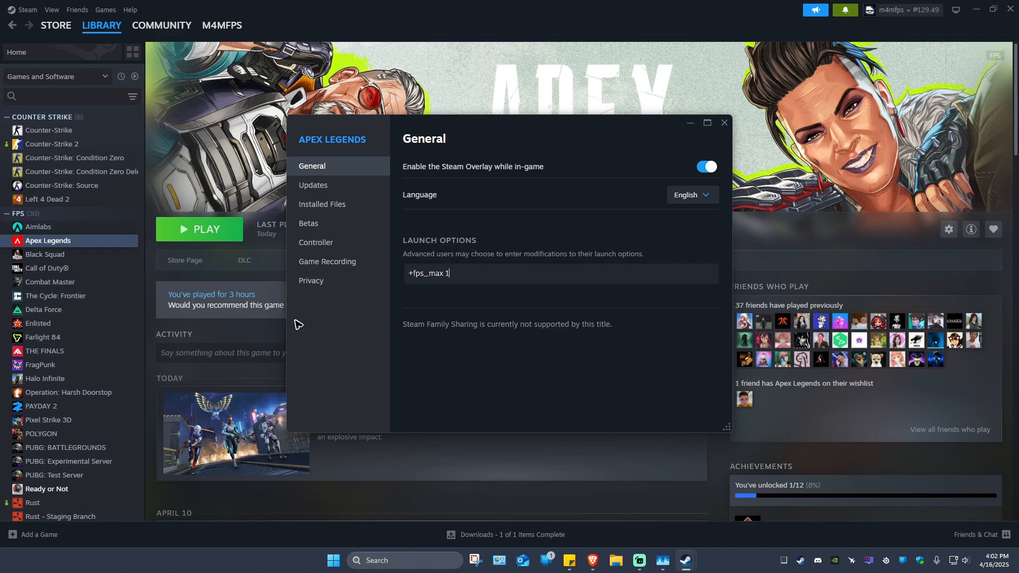
type("44")
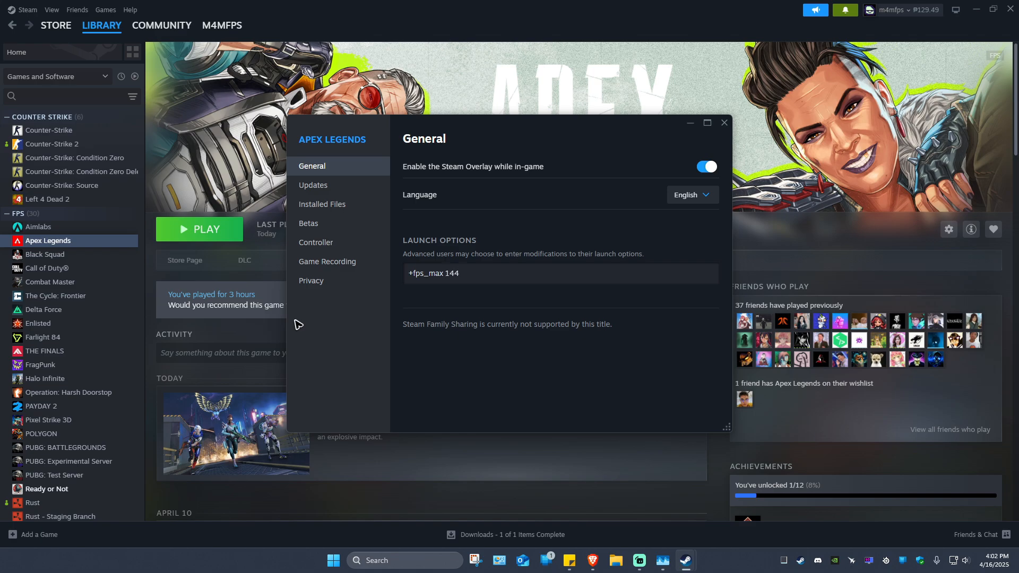
type("165")
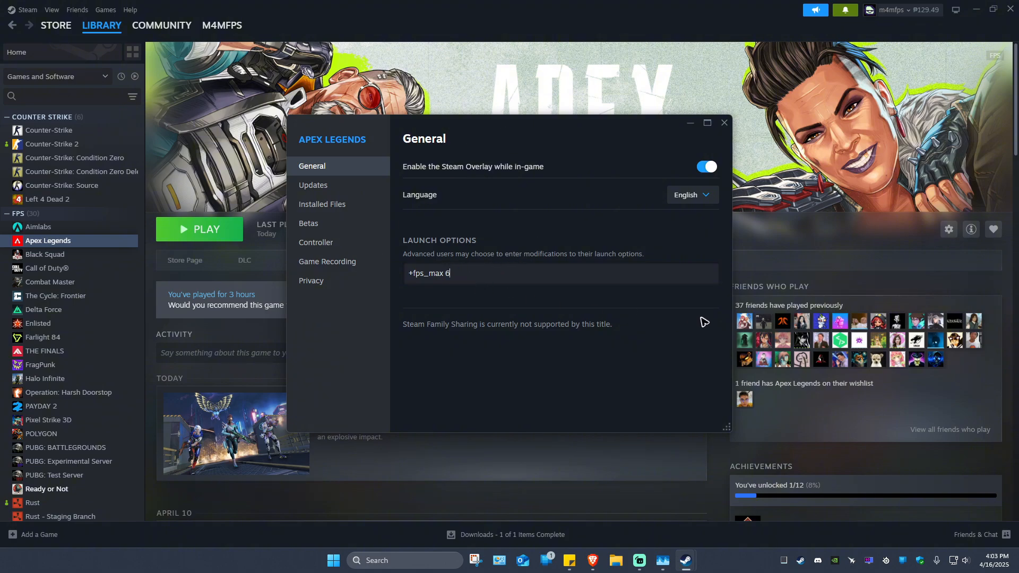
type("0")
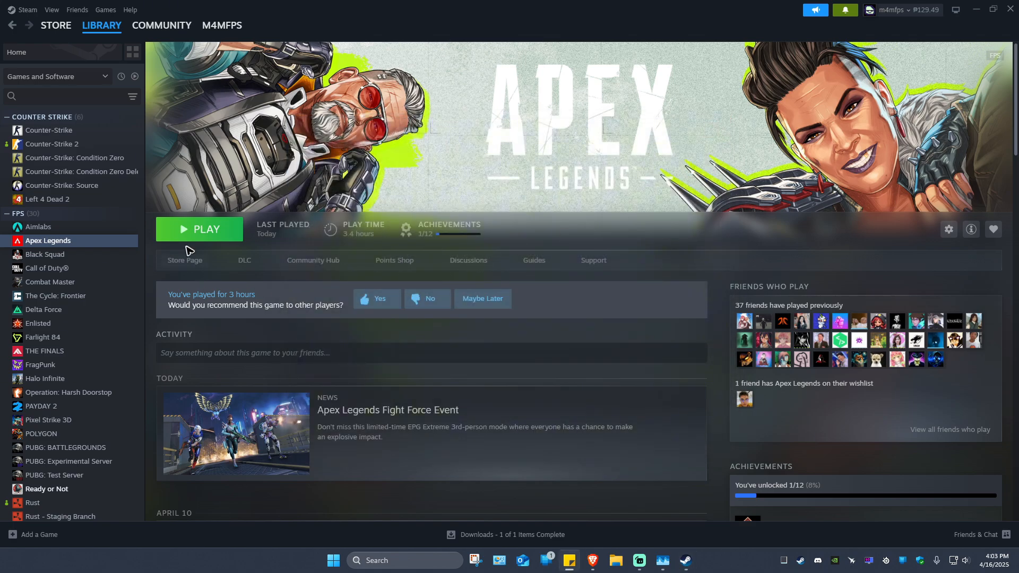
Step: Launch Apex Legends from its library page with the new FPS launch option
left_click(199, 229)
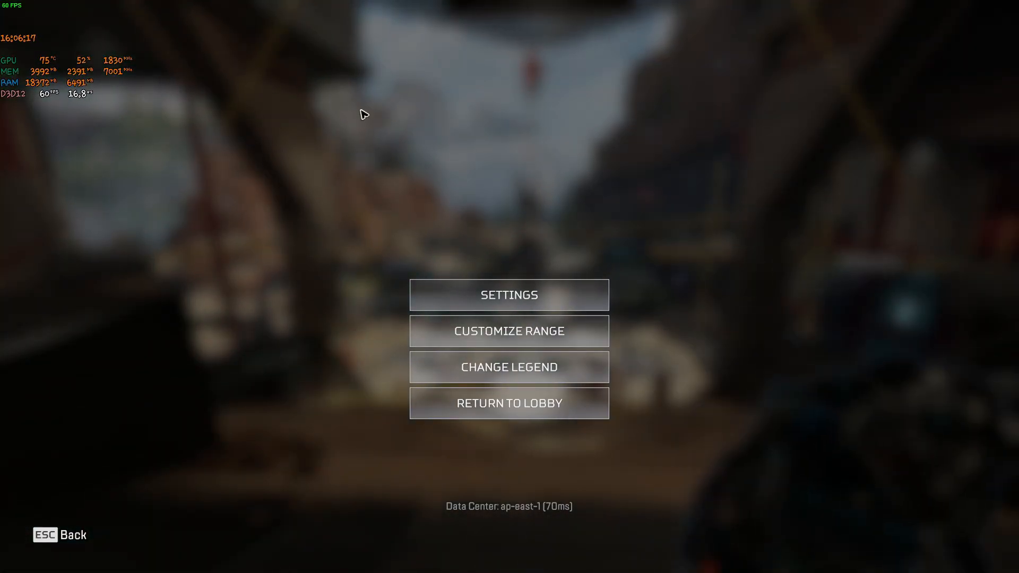
Step: Check the game settings for V-Sync disabled, then resume firing range play
left_click(509, 295)
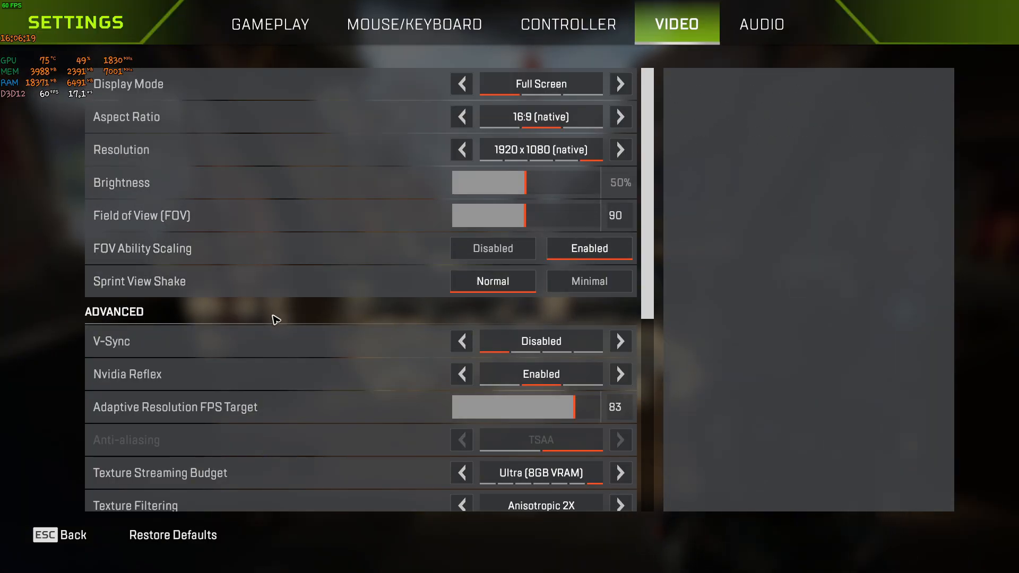
mouse_move(434, 355)
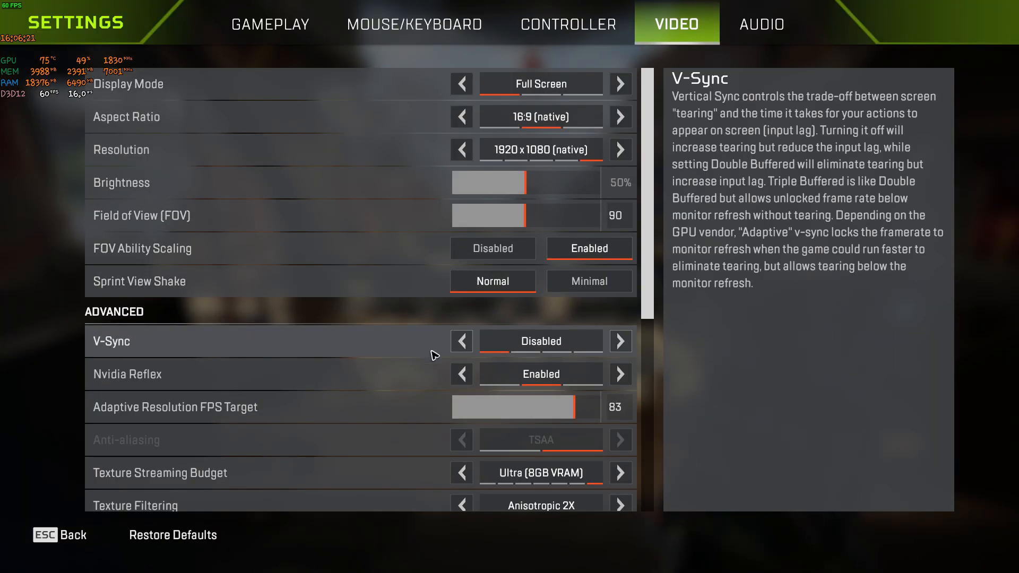
key("Escape")
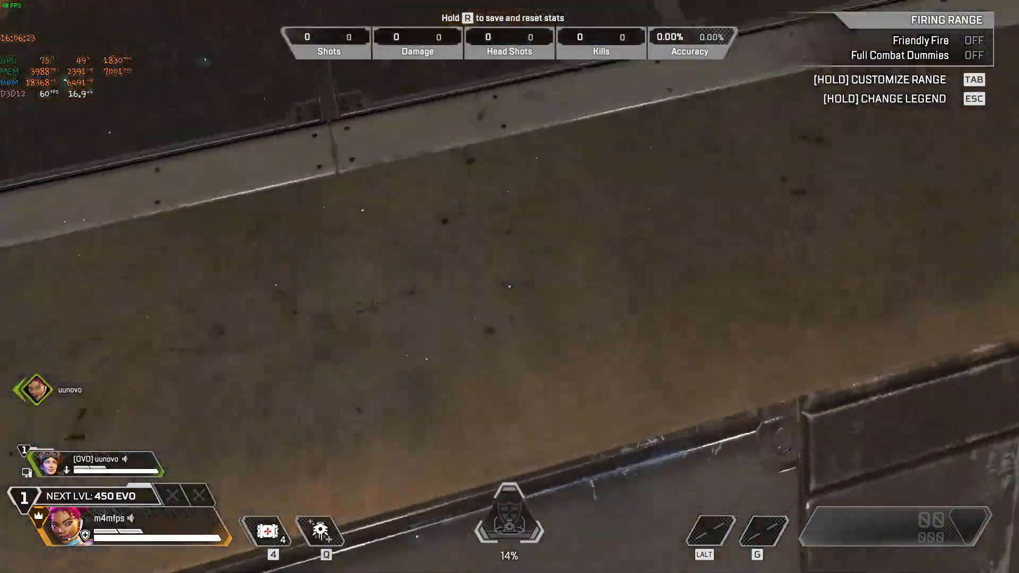